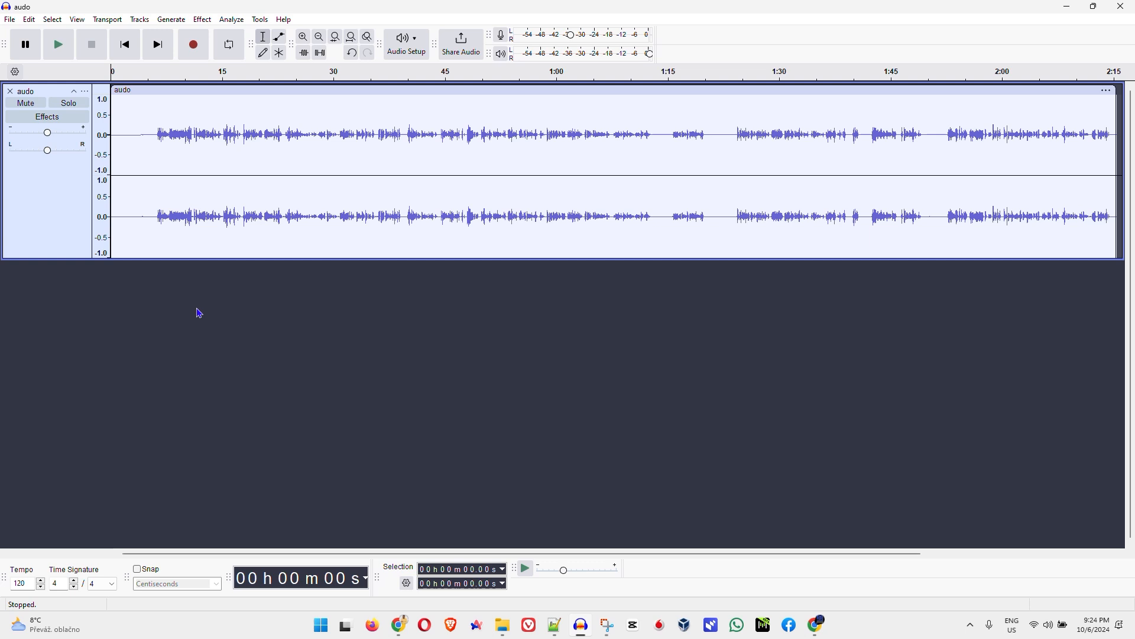
mouse_move(380, 204)
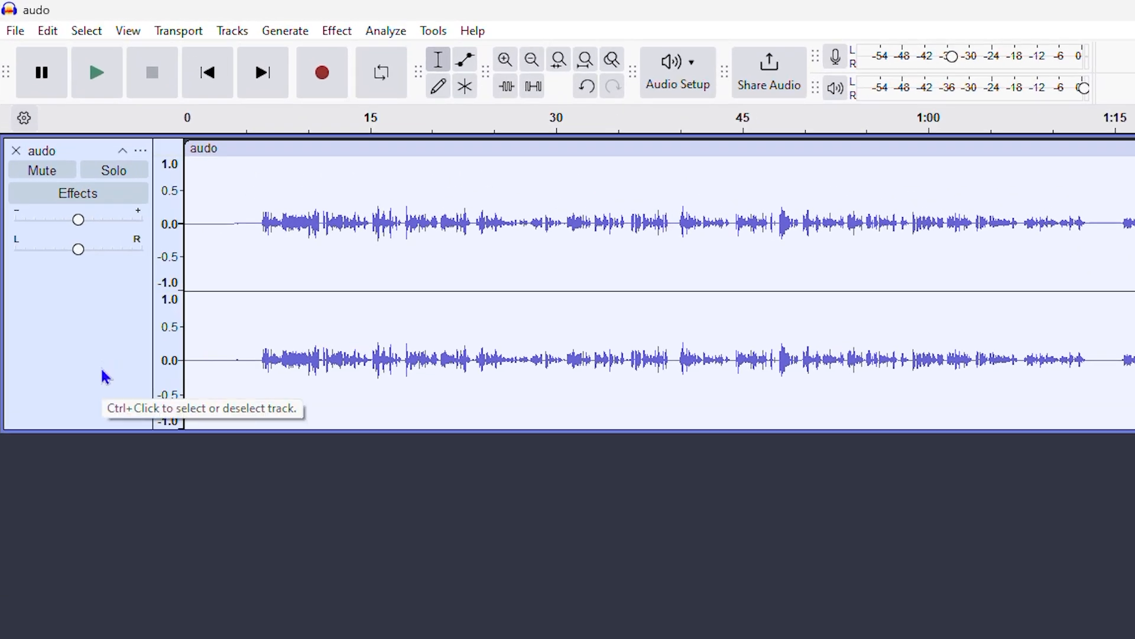
mouse_move(80, 341)
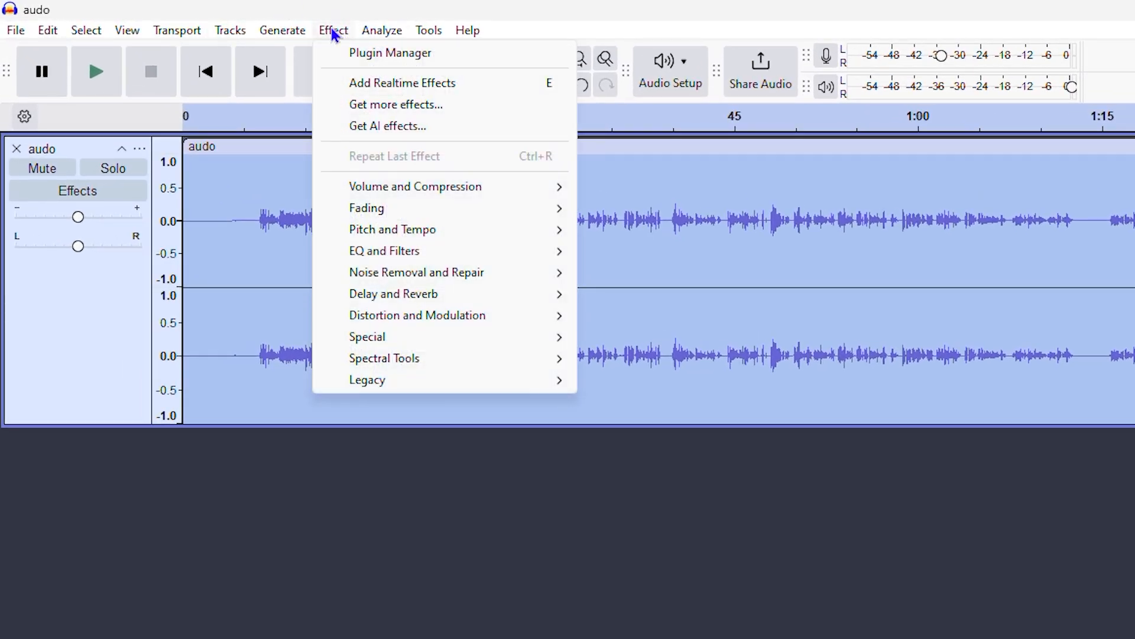
mouse_move(469, 187)
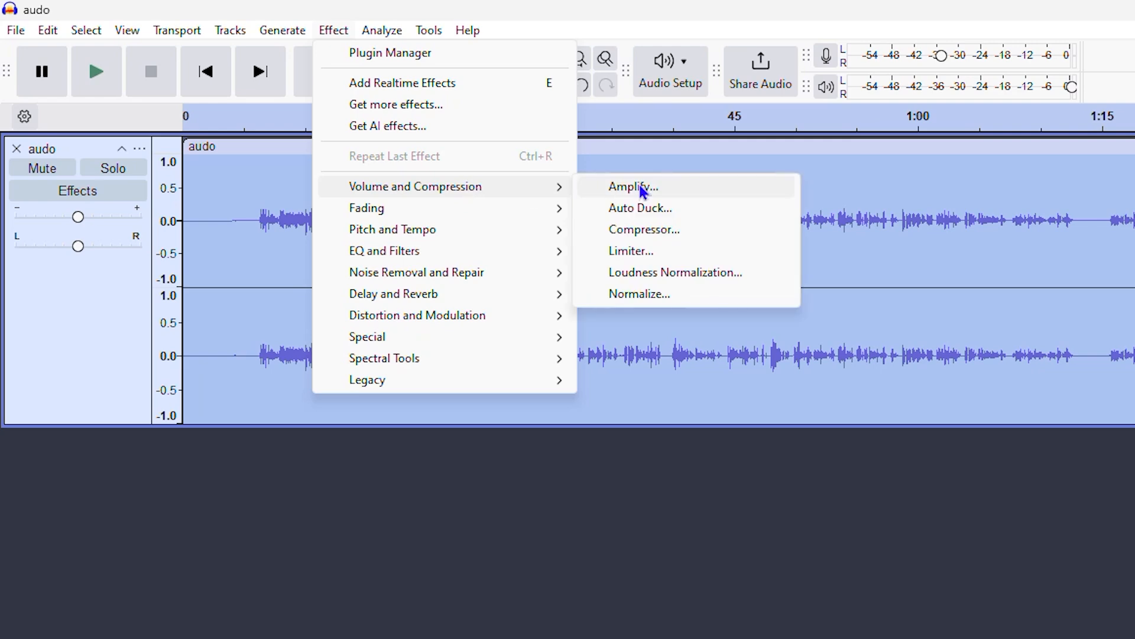
Step: Open Amplify for the whole stereo track, proposing 5.4 dB gain without clipping
left_click(632, 186)
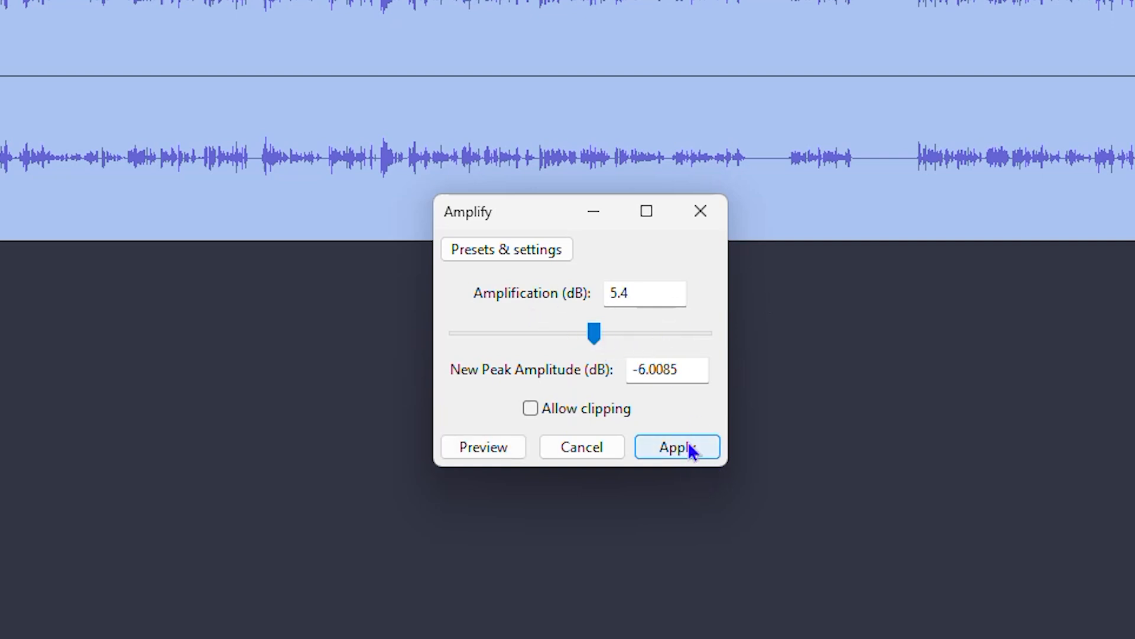
Step: Apply 5.4 dB amplification so the stereo waveform grows taller
left_click(677, 446)
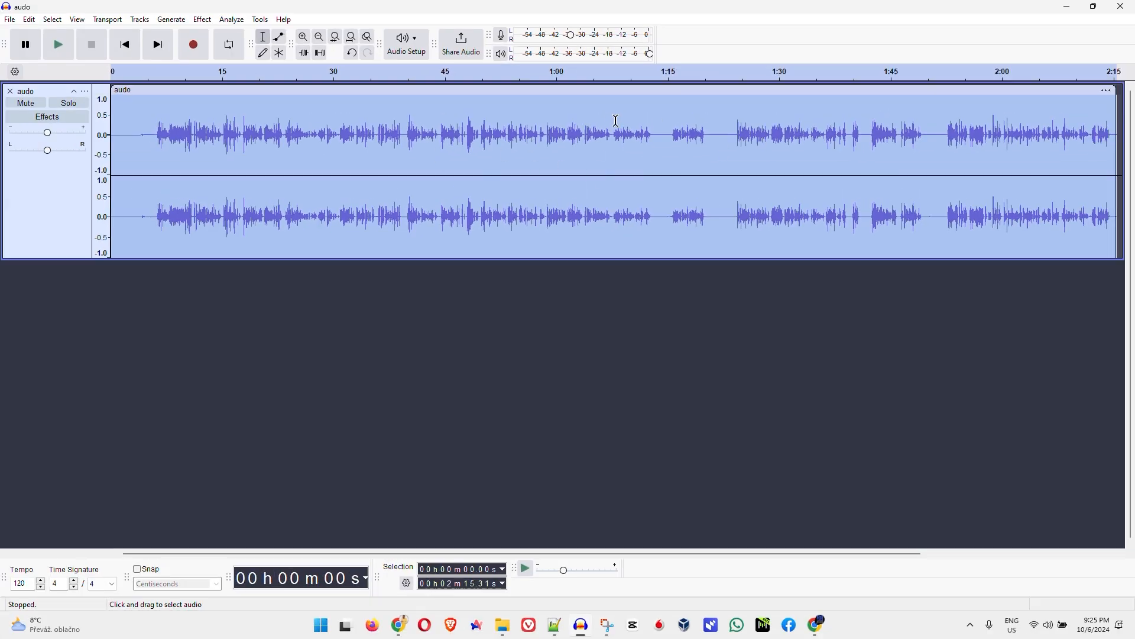
mouse_move(410, 149)
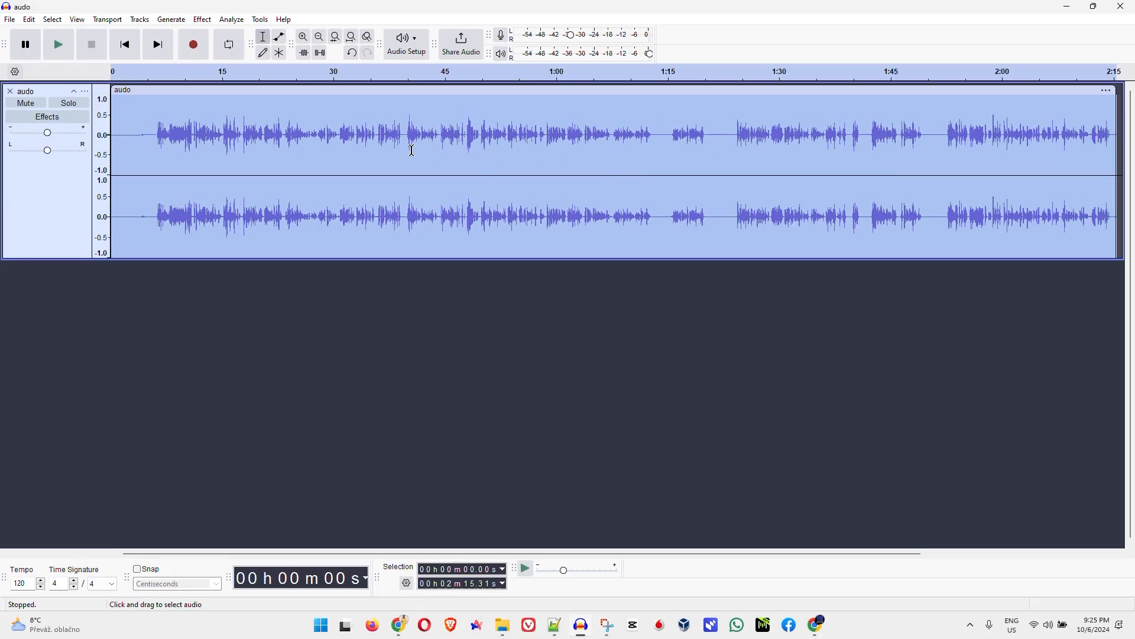
mouse_move(604, 235)
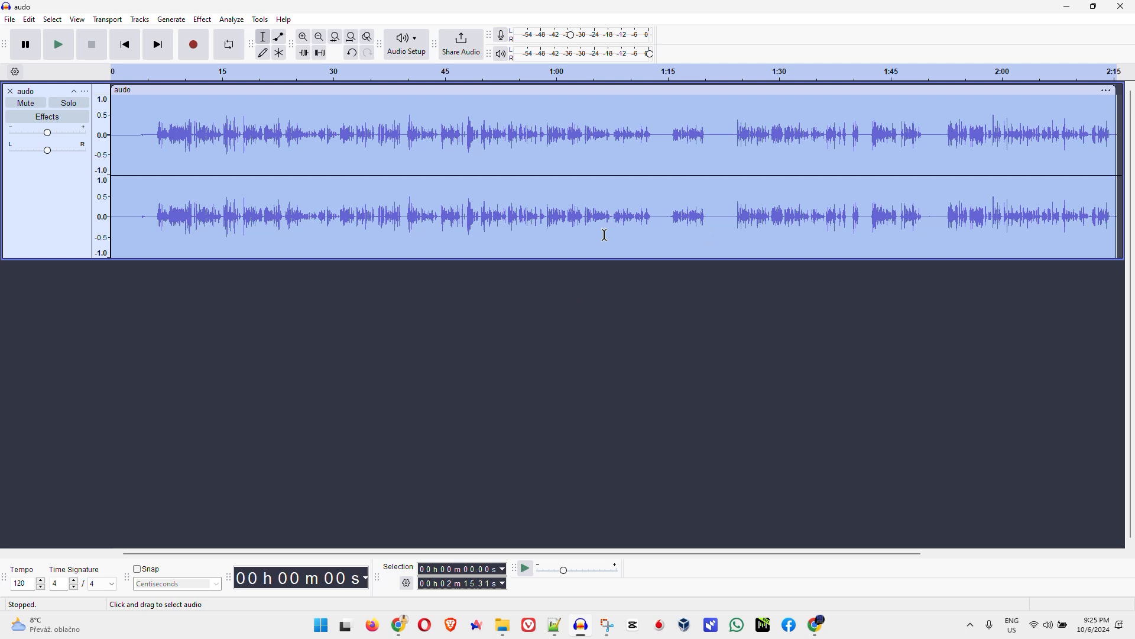
mouse_move(607, 255)
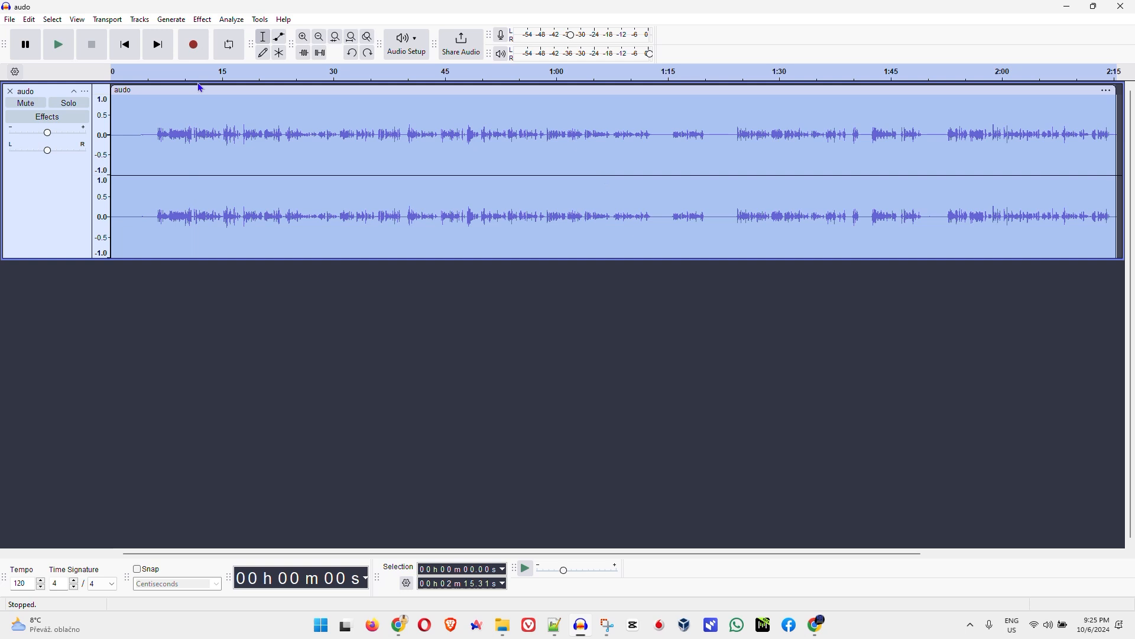
mouse_move(442, 186)
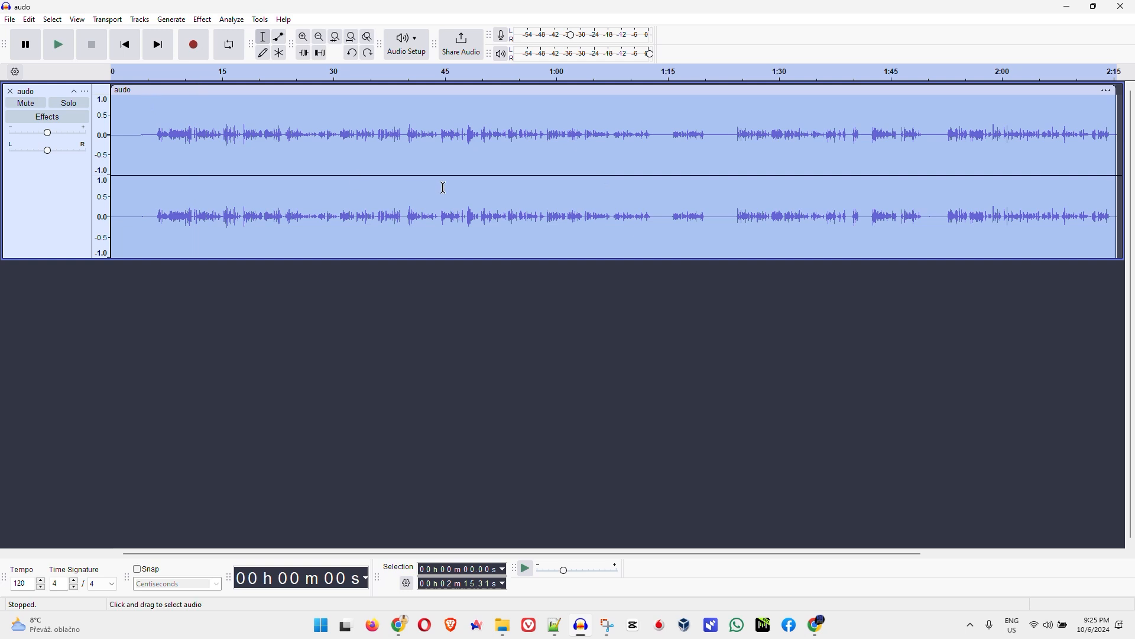
mouse_move(276, 209)
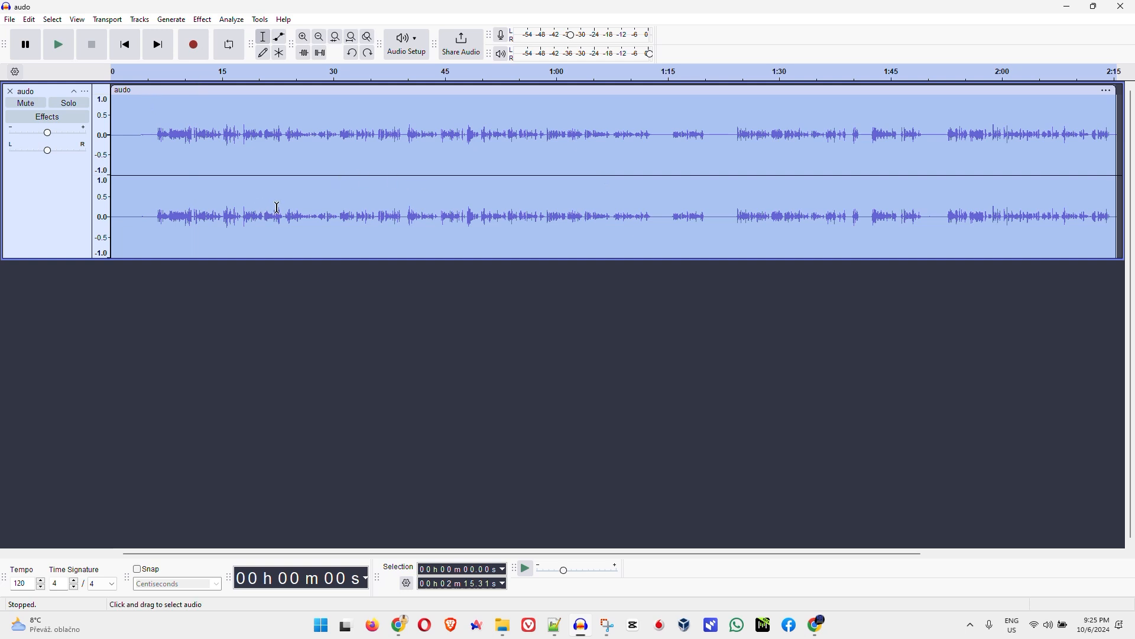
mouse_move(188, 194)
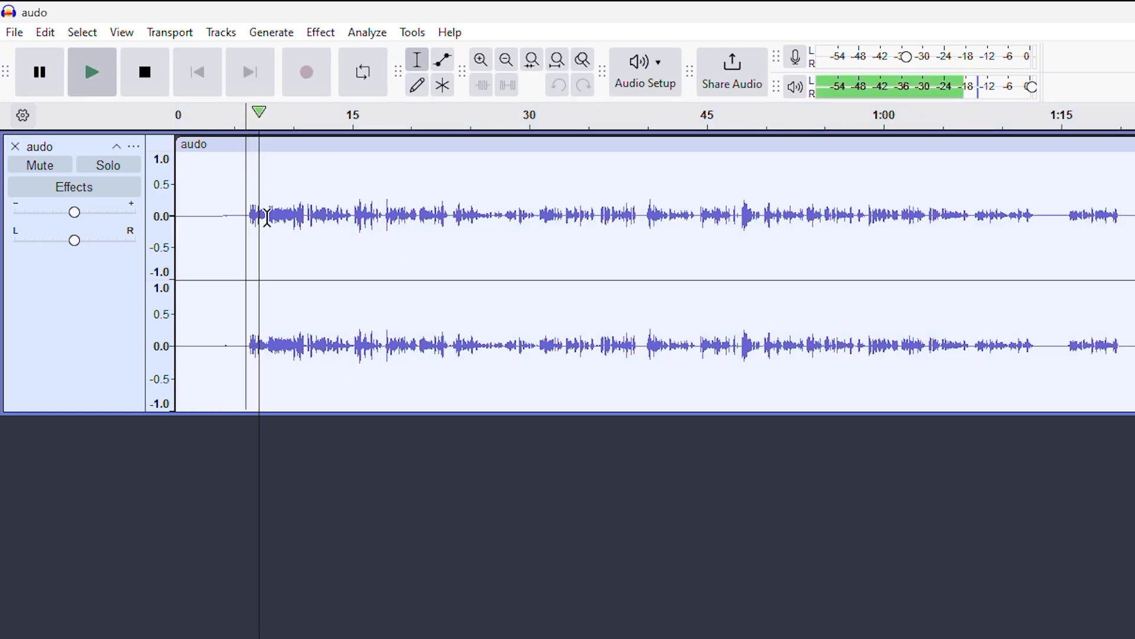
Step: Play back the louder amplified track from near its start, stop it, and select everything
left_click(145, 71)
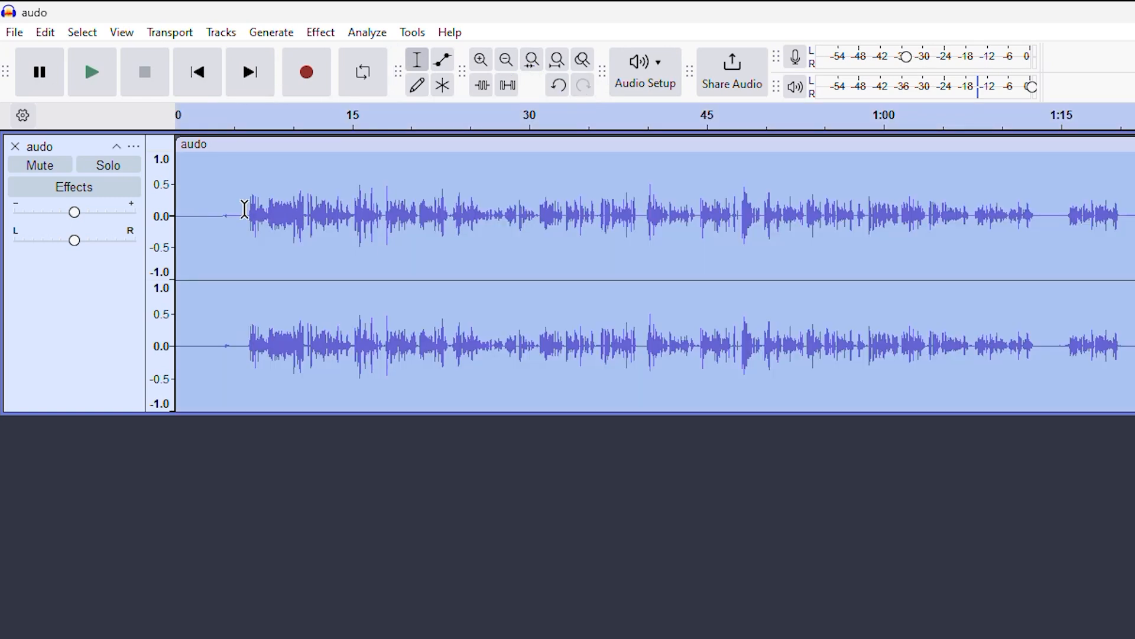
left_click(91, 72)
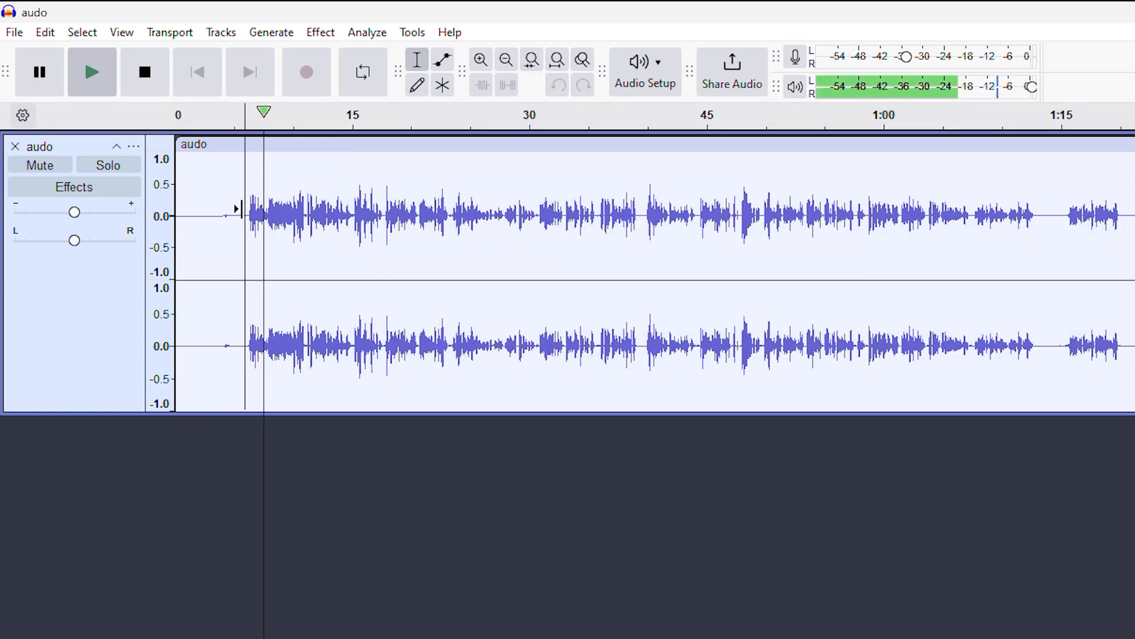
left_click(144, 72)
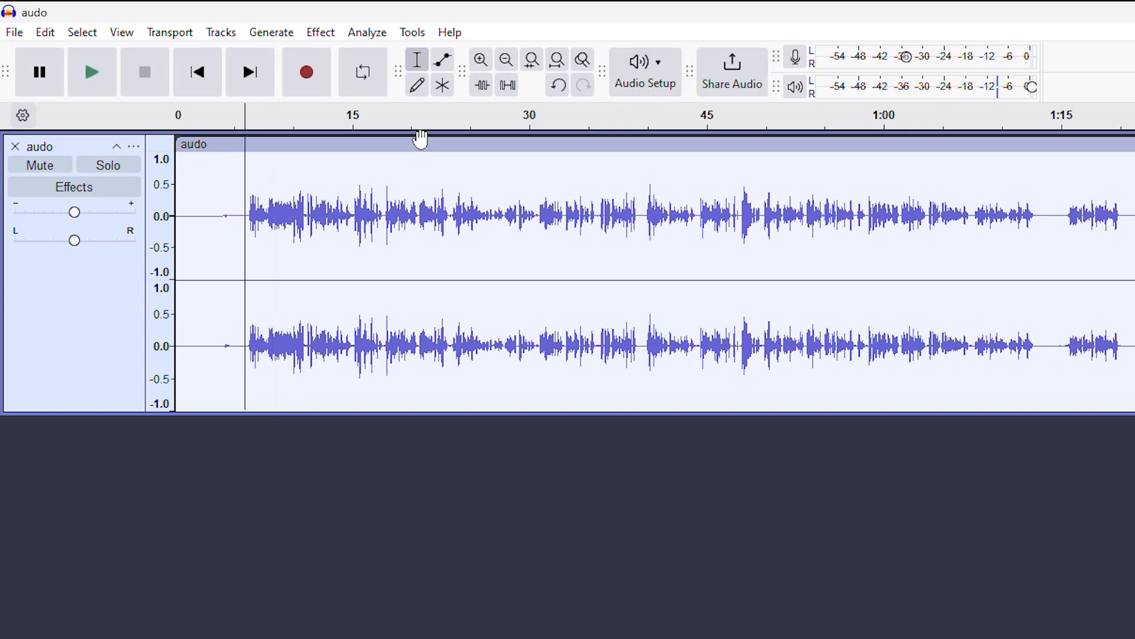
key("ctrl+a")
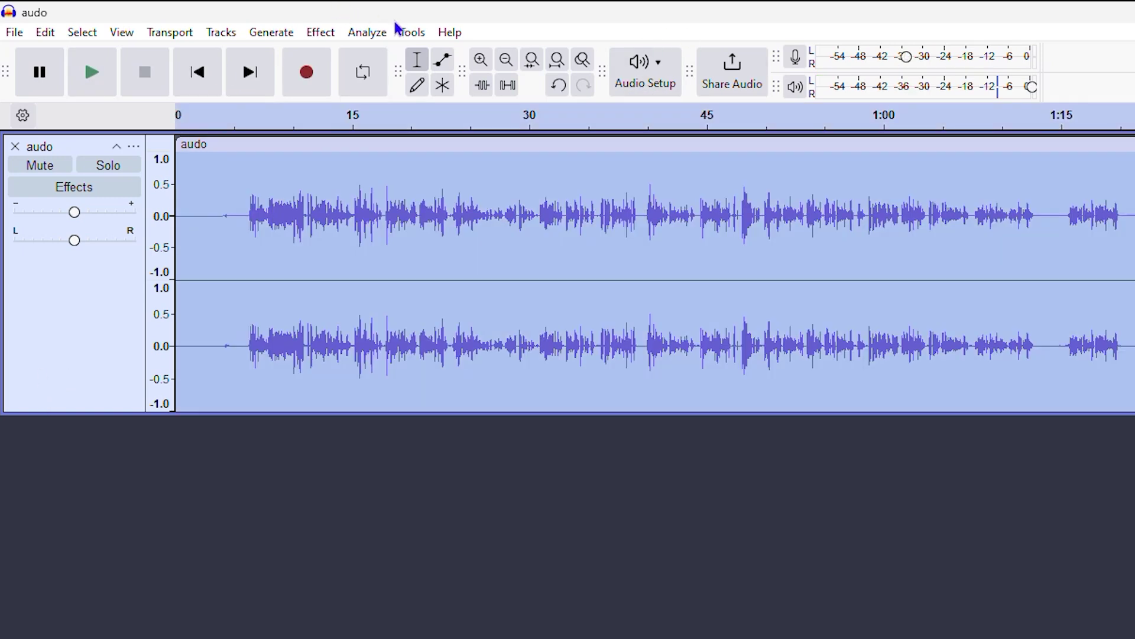
Step: Reopen Amplify on the louder track, now suggesting 4.9 dB gain to a -1.1085 dB peak
left_click(320, 32)
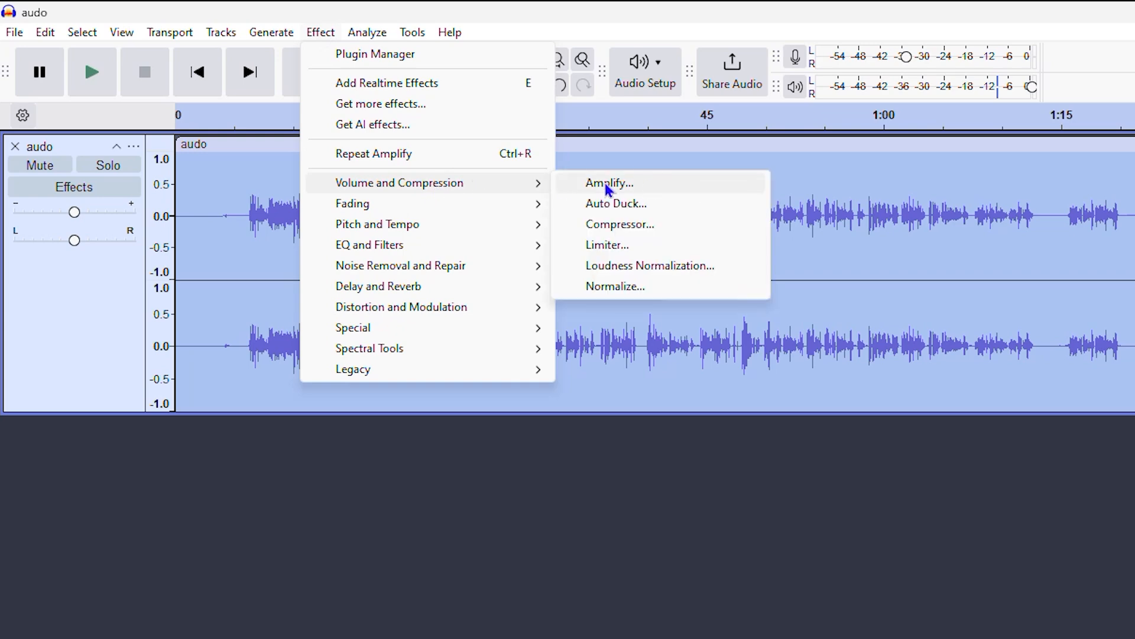
left_click(609, 183)
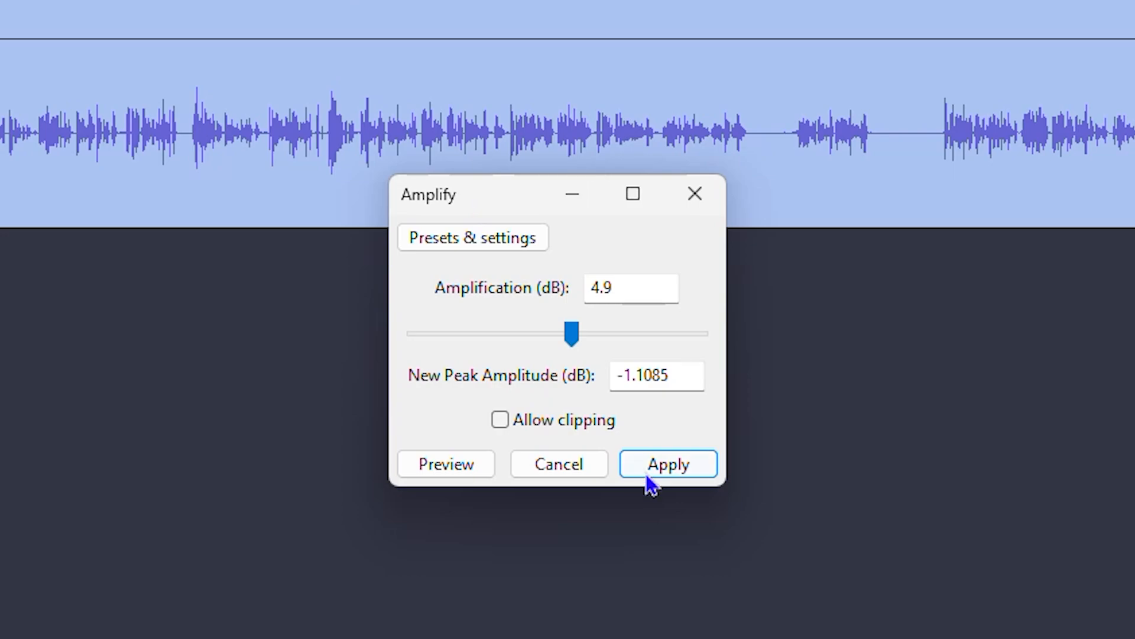
mouse_move(695, 193)
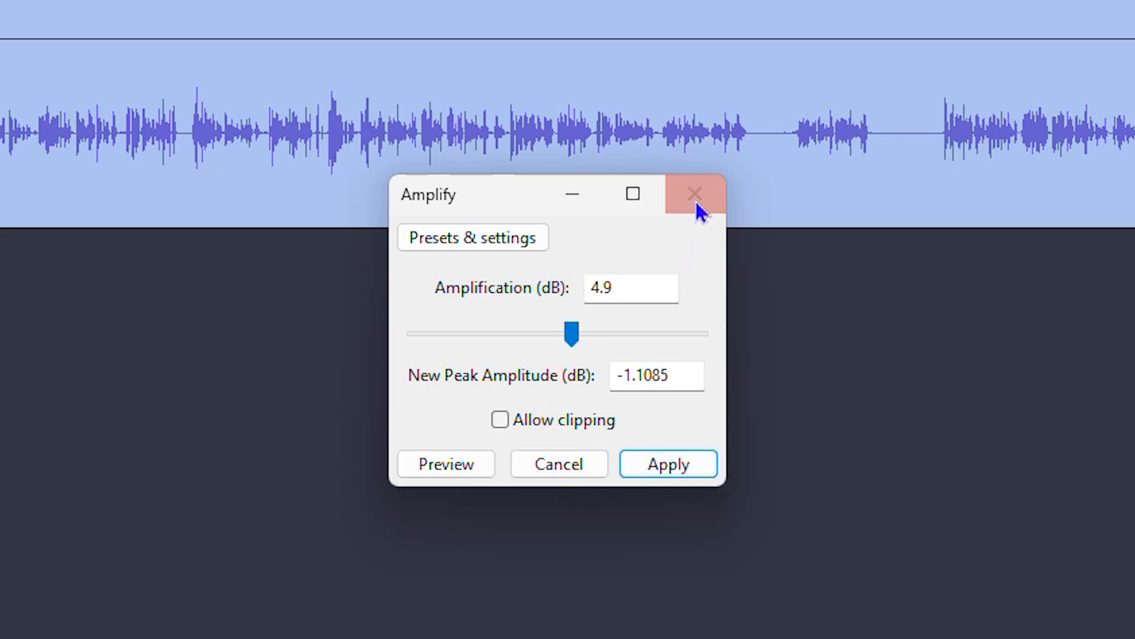